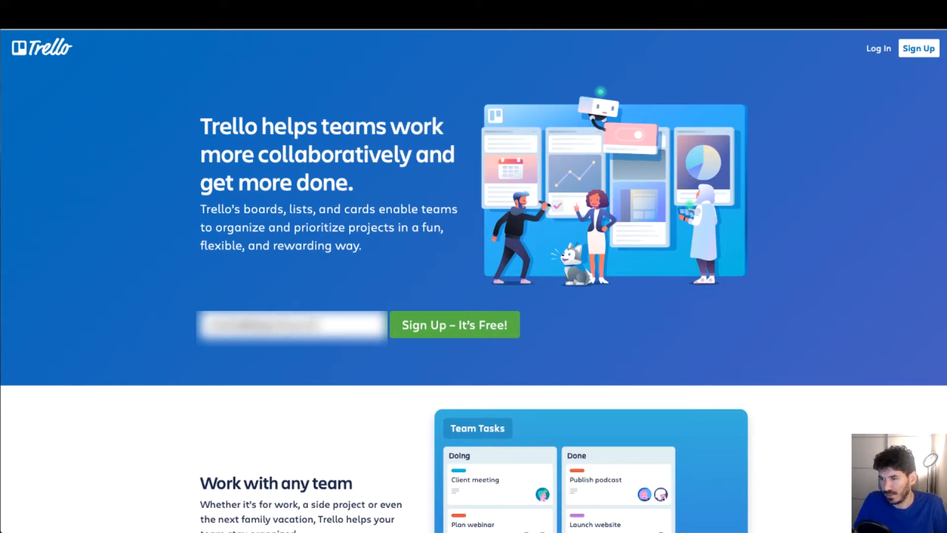
mouse_move(470, 330)
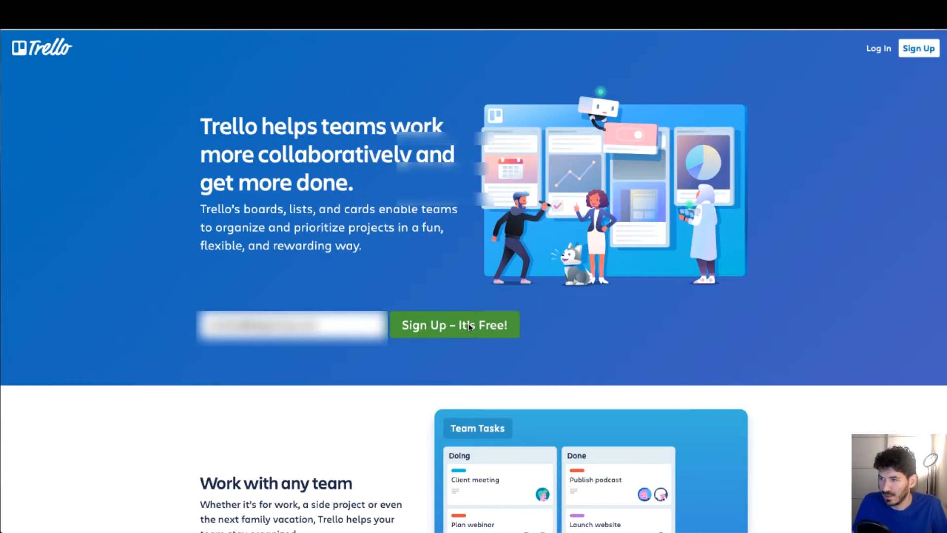
Begin the free Trello sign-up with the entered email address.
click(454, 325)
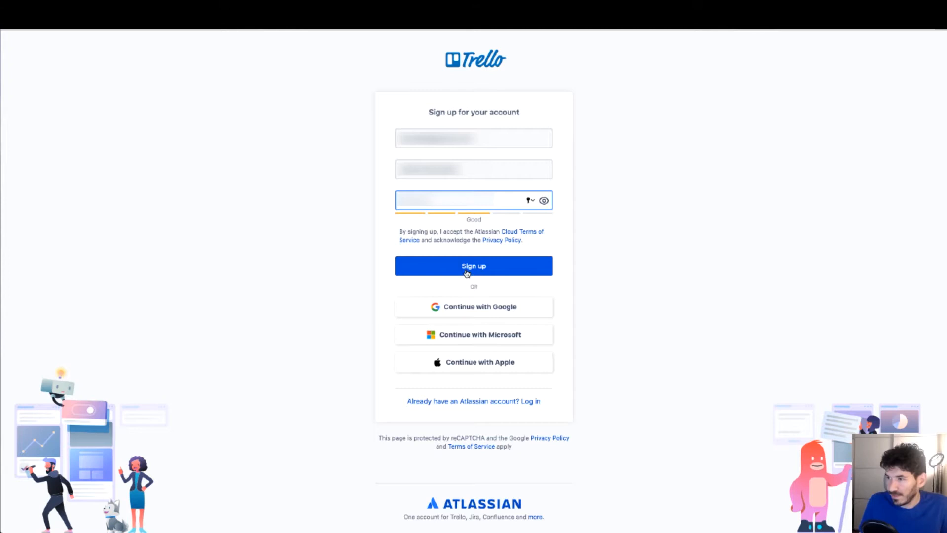
Submit the account details and pass the car-picture reCAPTCHA to reach the team welcome page.
click(474, 266)
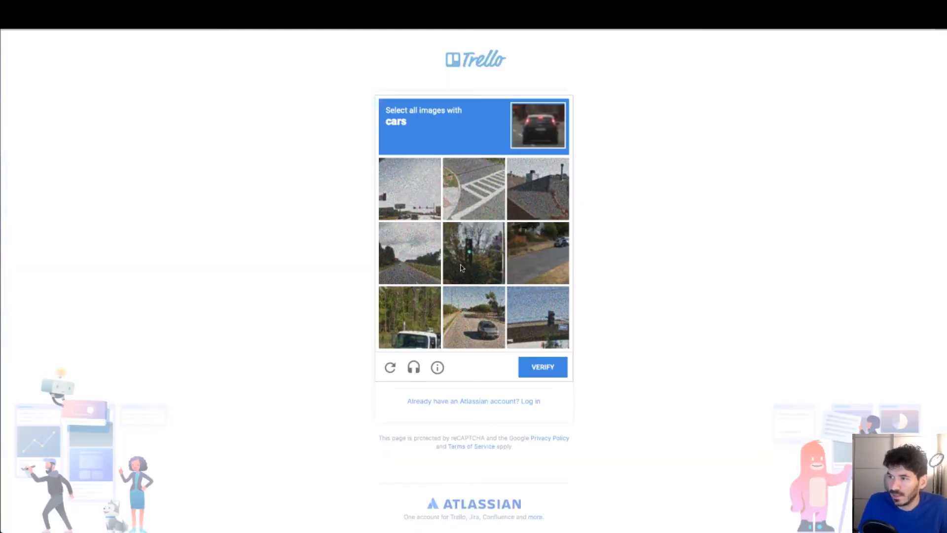
click(474, 316)
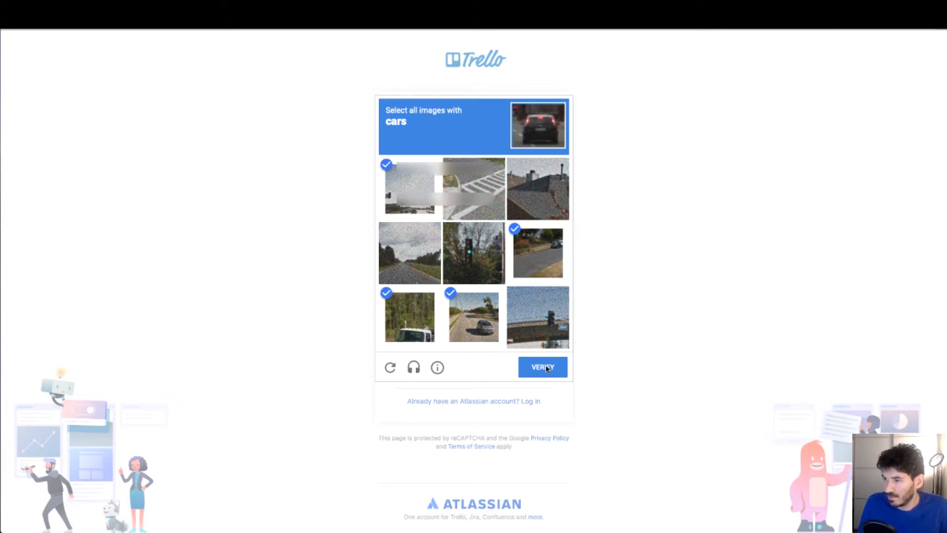
click(542, 366)
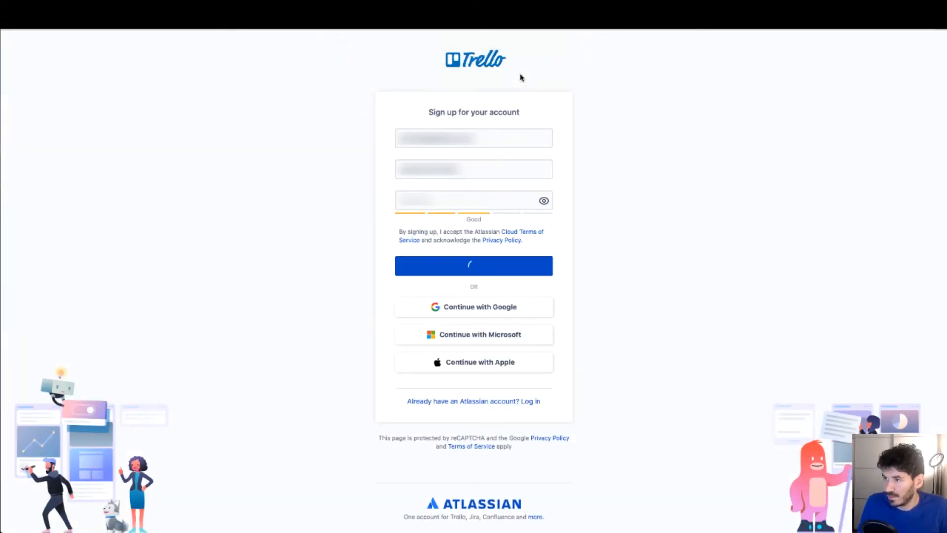
click(473, 266)
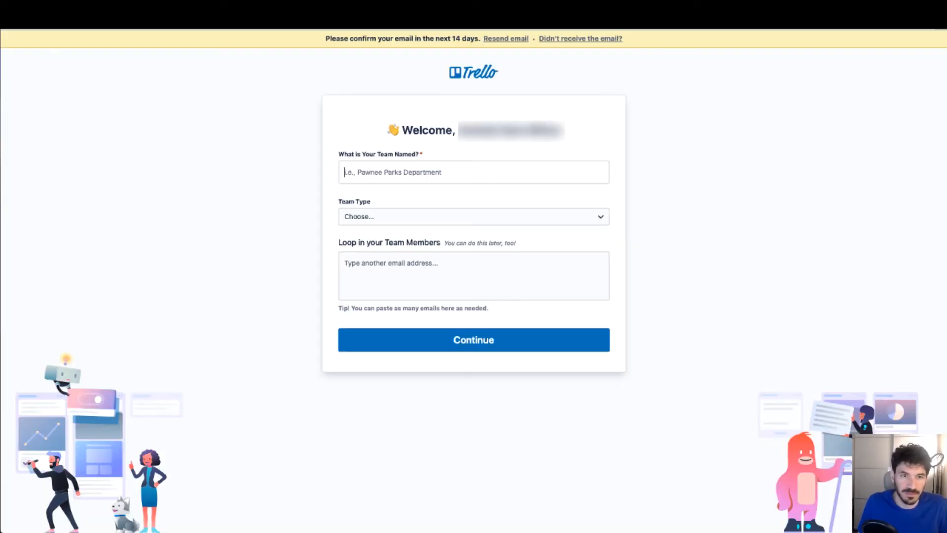
Name the new team 'YouTube Channel'.
click(474, 172)
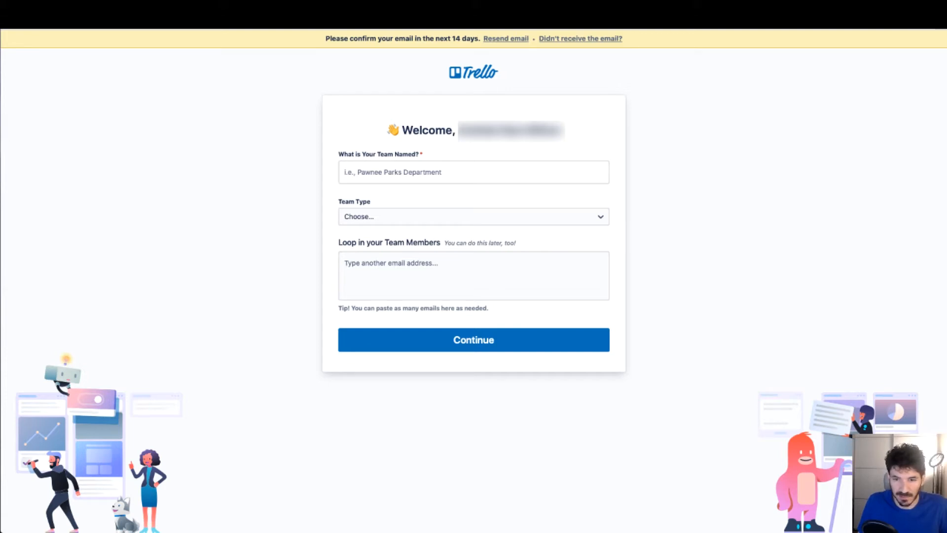
click(473, 172)
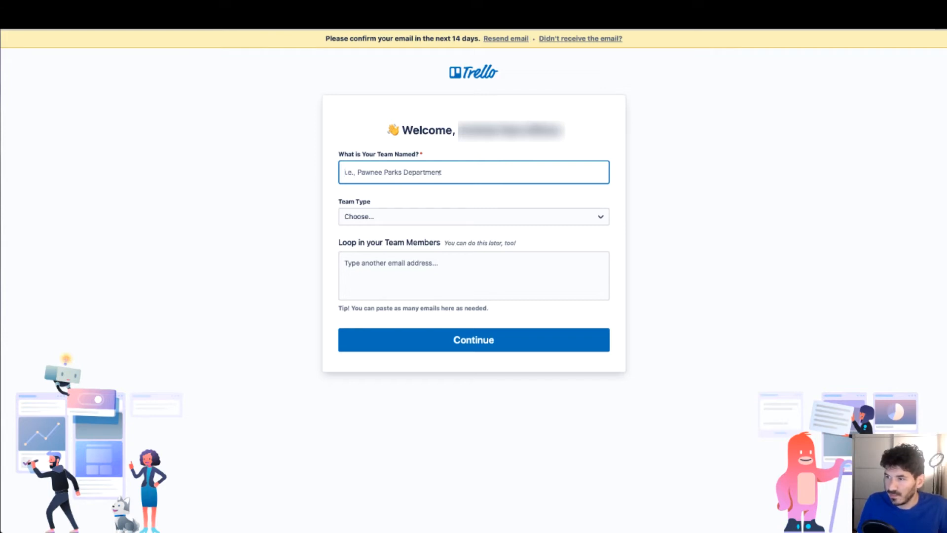
text(Y)
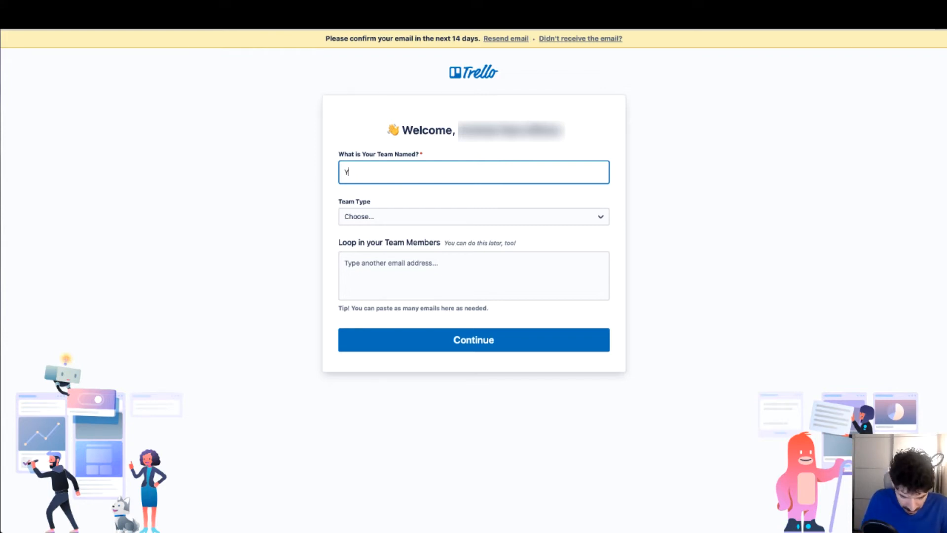
text(ouTube Cha)
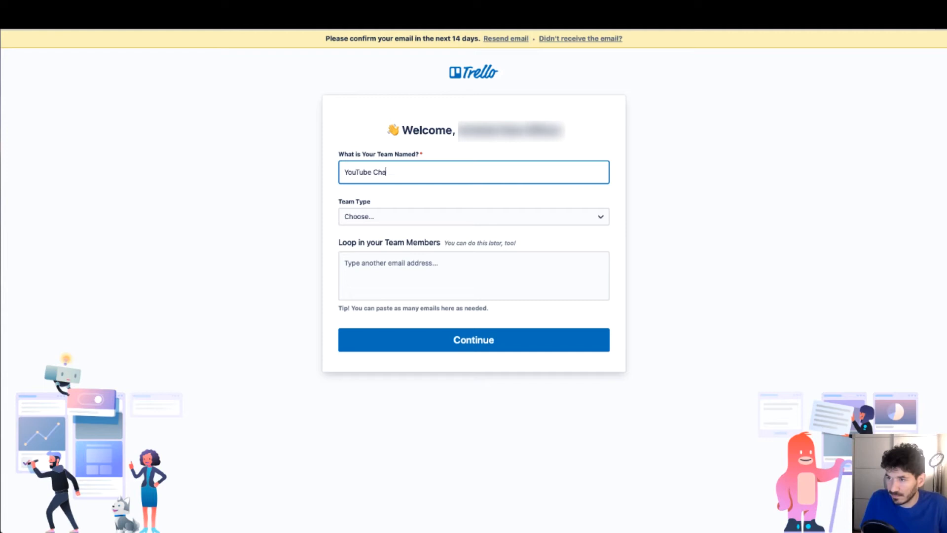
text(nnel)
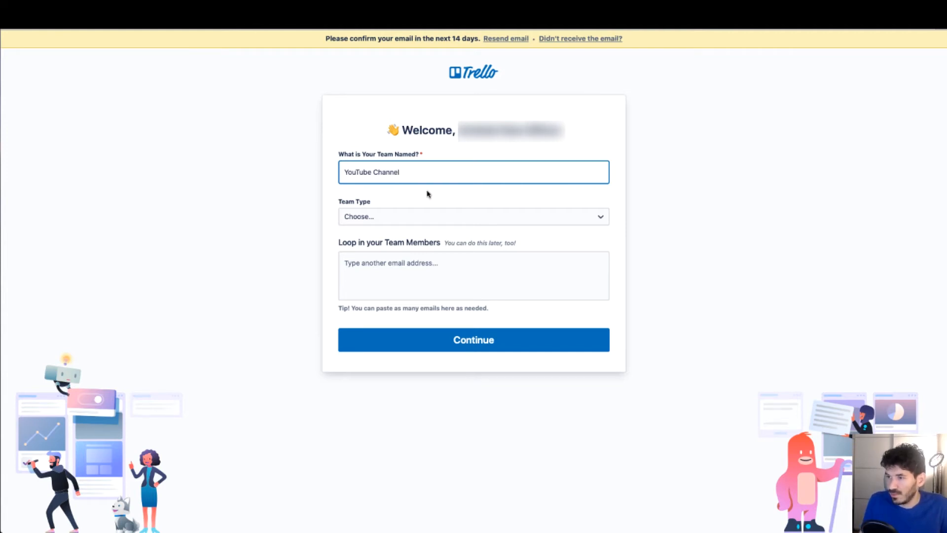
Set the team type to Education, invite a suggested member email, and continue.
click(474, 216)
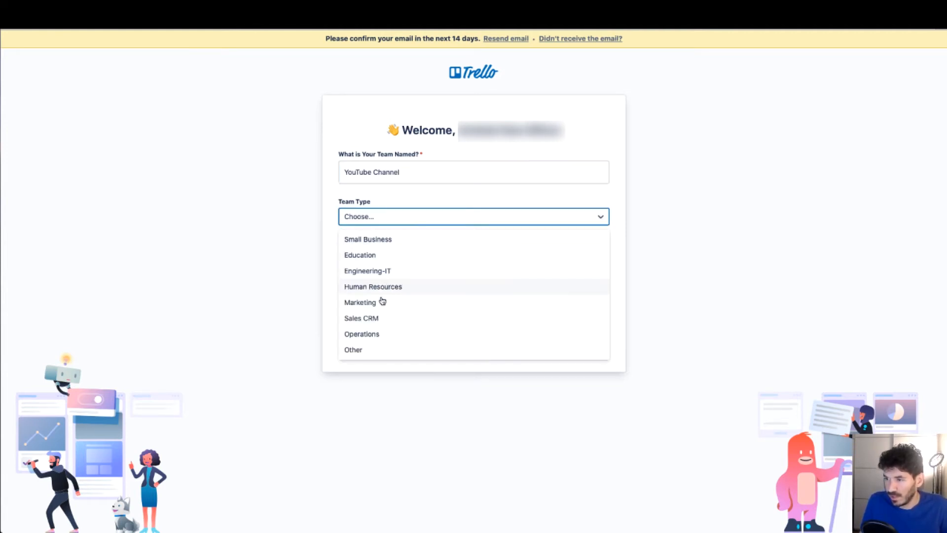
click(360, 255)
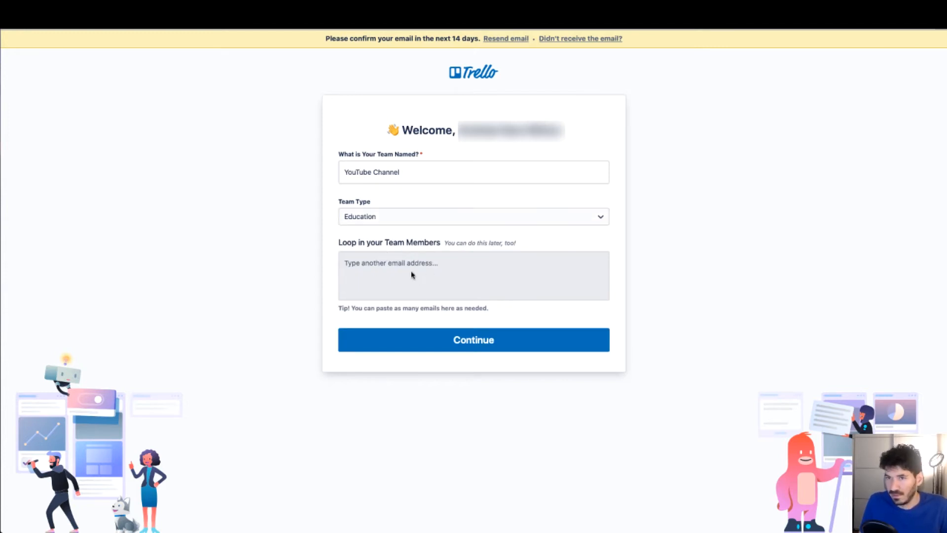
click(446, 271)
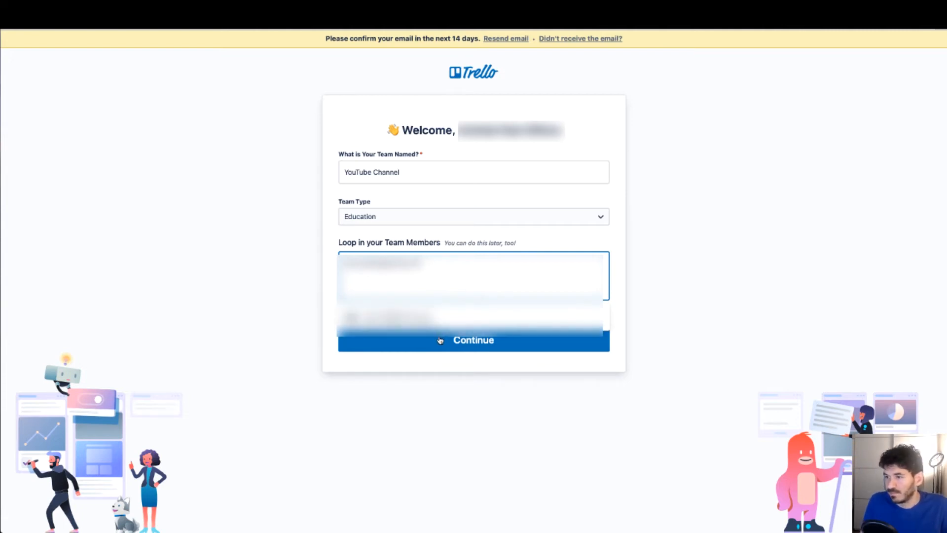
click(473, 340)
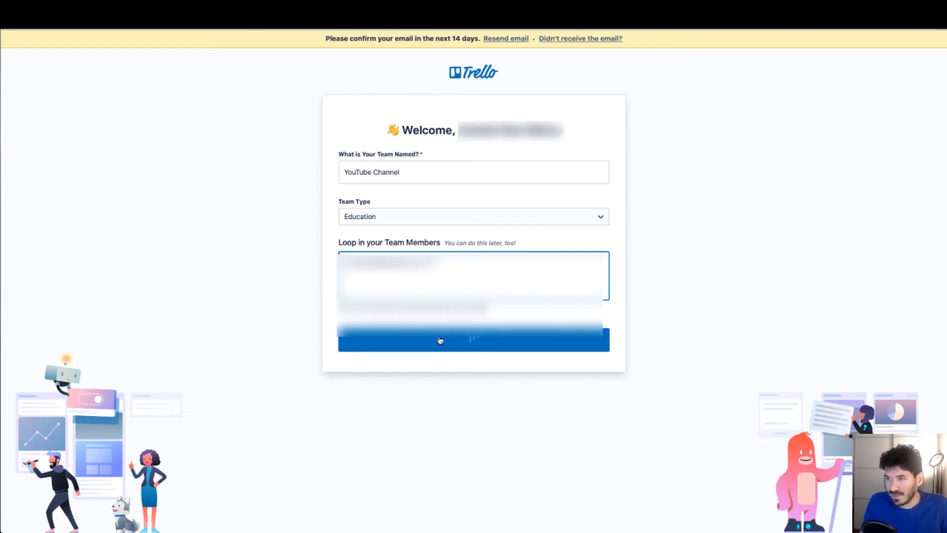
click(440, 340)
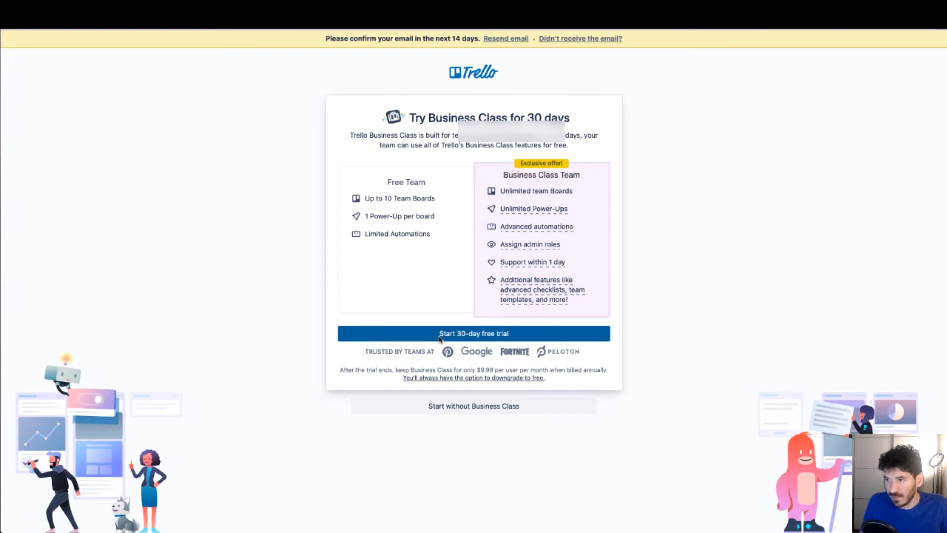
Skip the Business Class 30-day trial so the YouTube Channel team is confirmed ready.
click(474, 333)
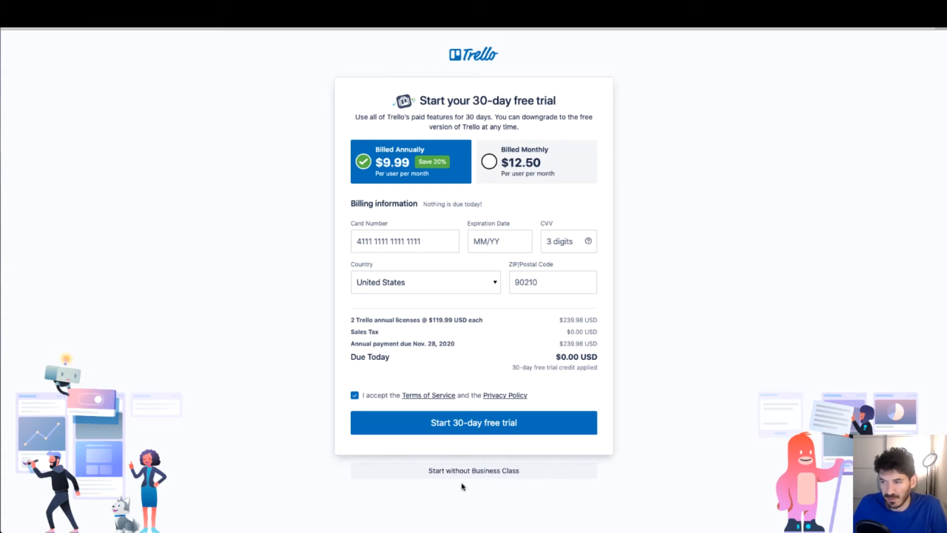
mouse_move(448, 465)
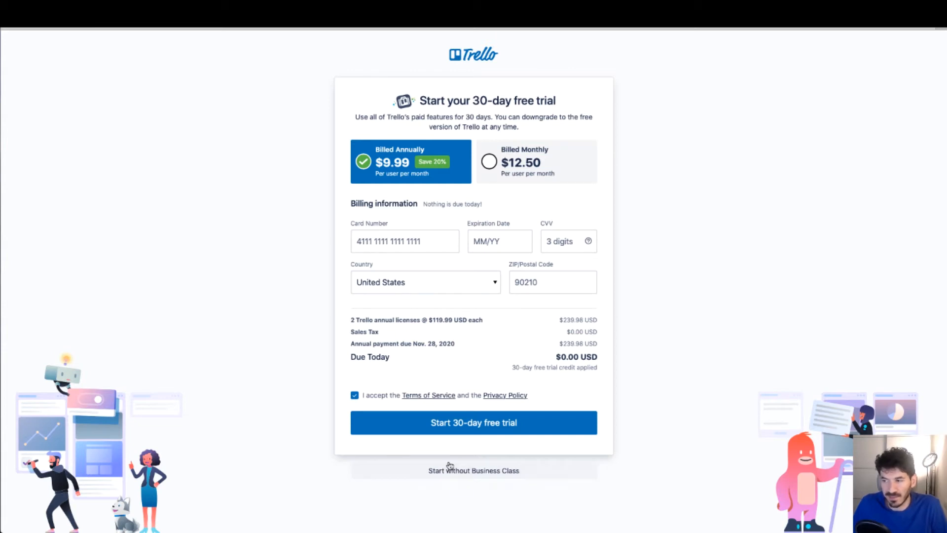
click(473, 423)
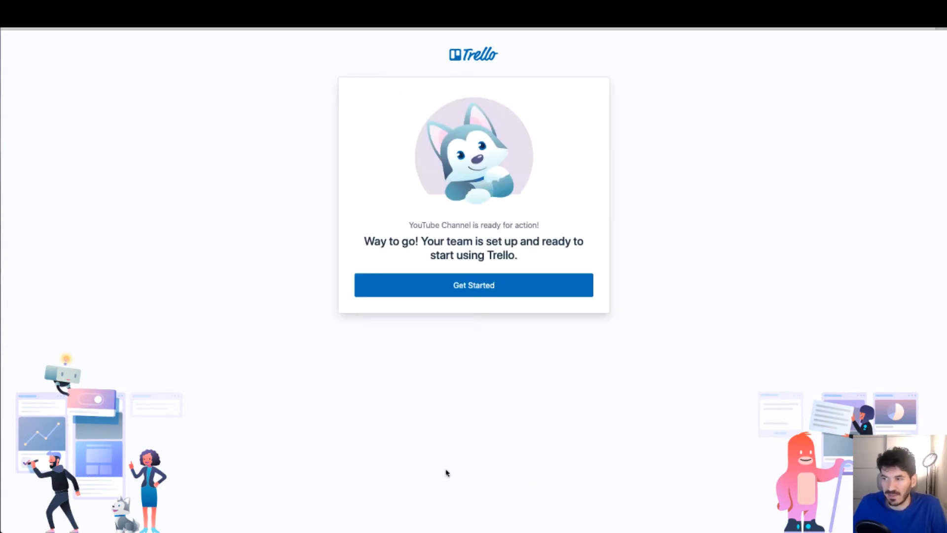